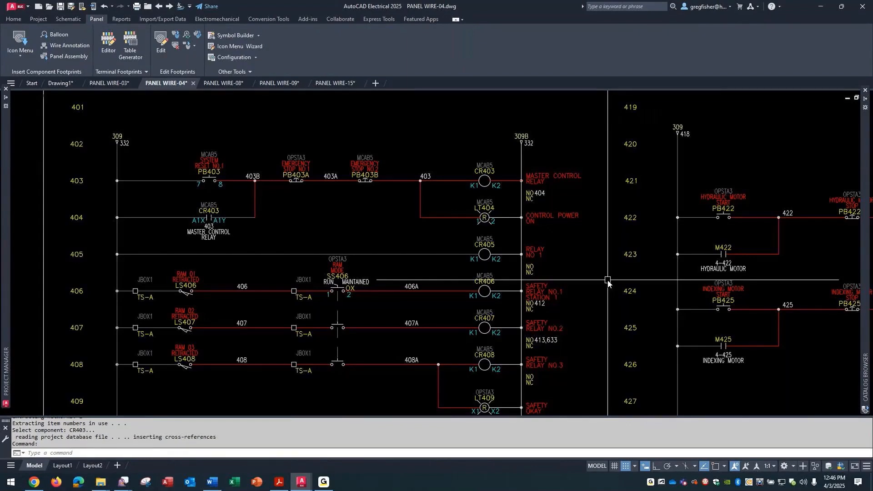
# Scroll the schematic down to rungs 405–413 beside the Catalog Browser favorites
pyautogui.scroll(-3)
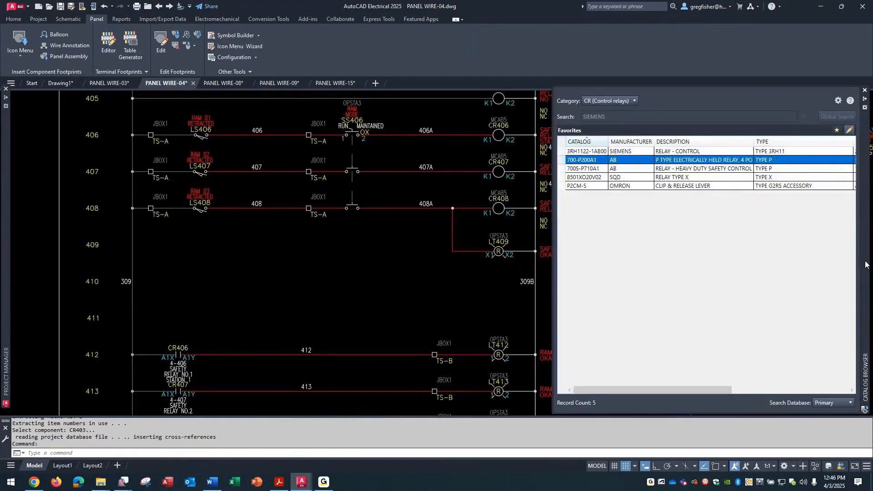
pyautogui.moveTo(701, 239)
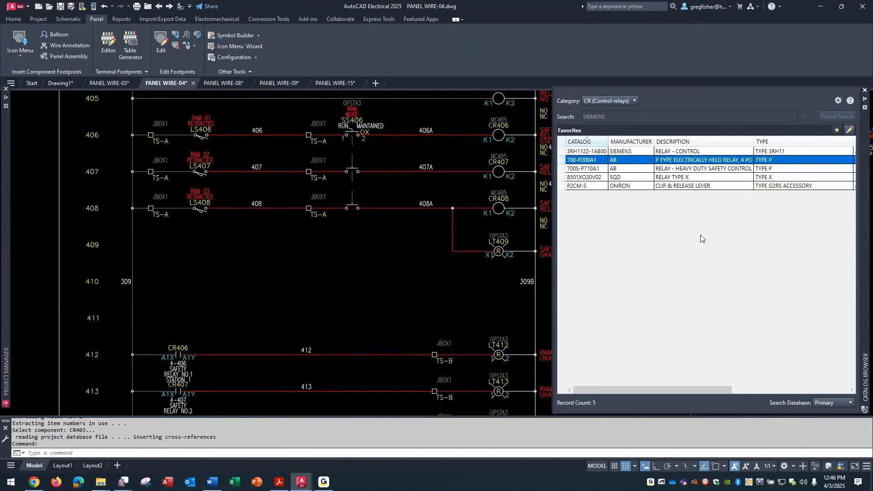
pyautogui.moveTo(592, 163)
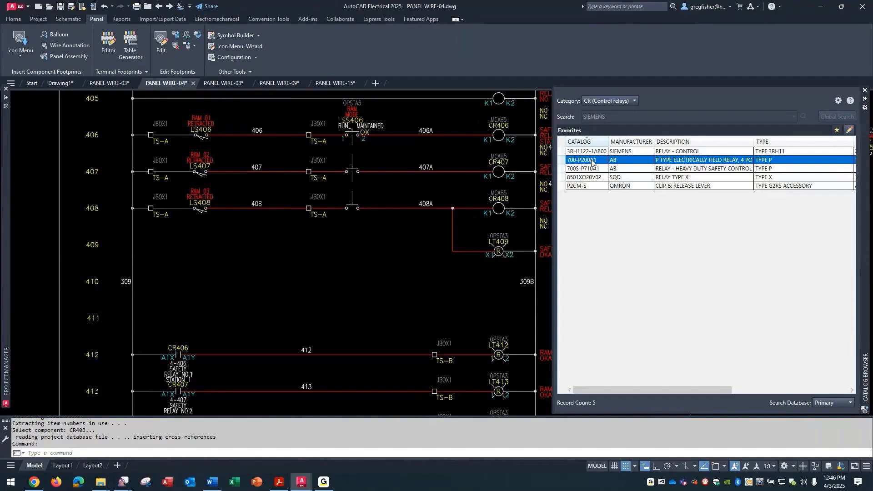
pyautogui.moveTo(595, 187)
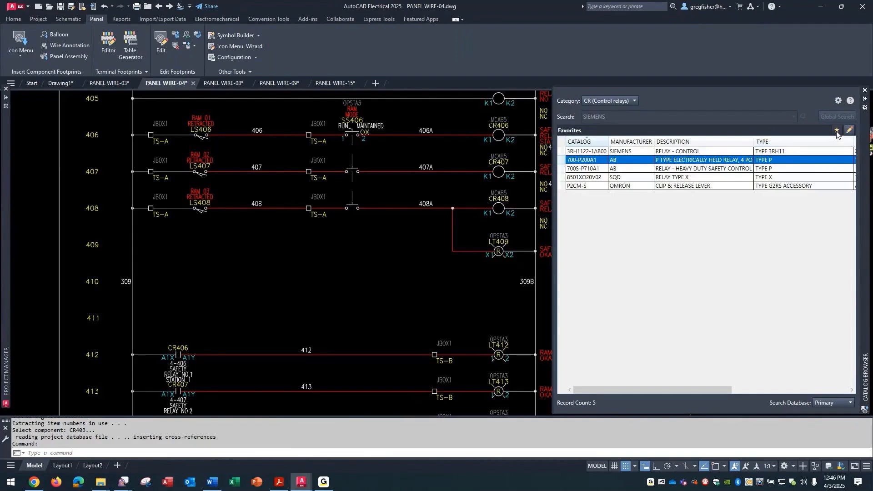
pyautogui.moveTo(836, 131)
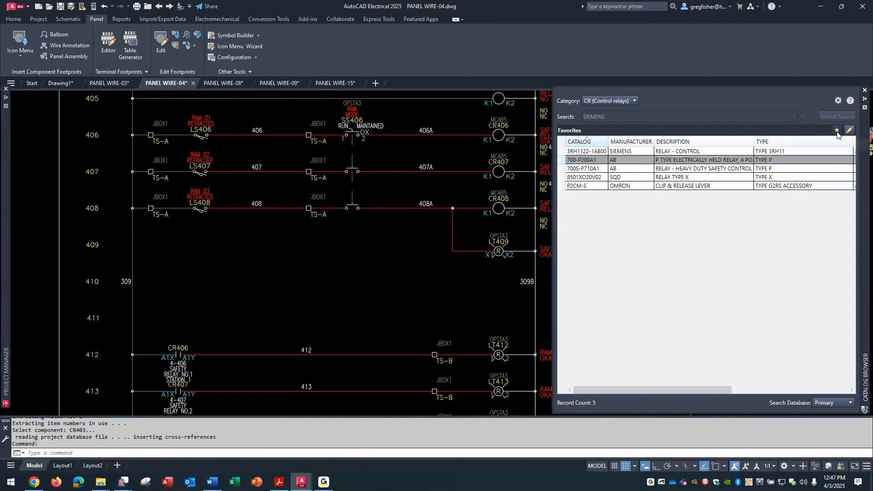
# Leave Favorites, run the SIEMENS control-relay search (893 results), and select a result
pyautogui.click(803, 116)
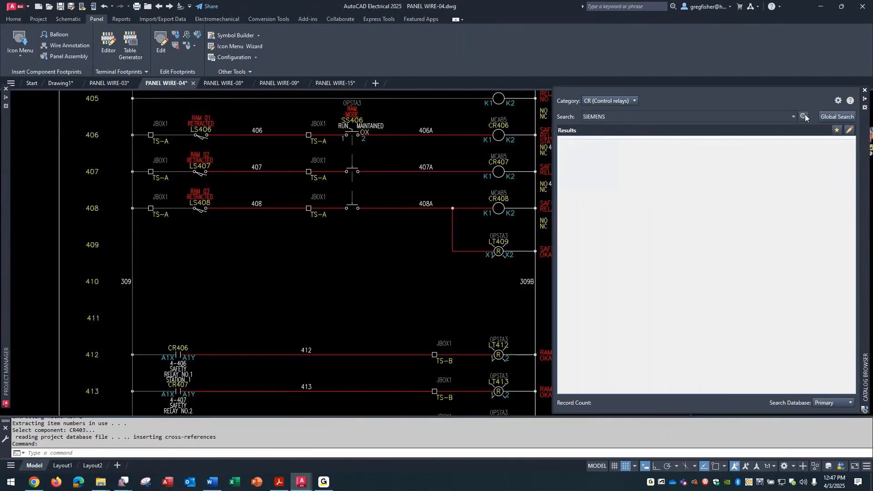
pyautogui.click(803, 116)
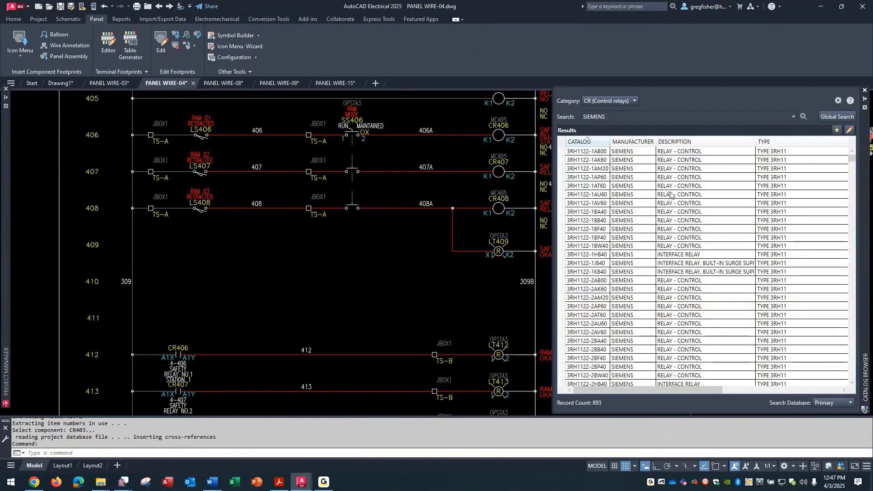
pyautogui.click(588, 151)
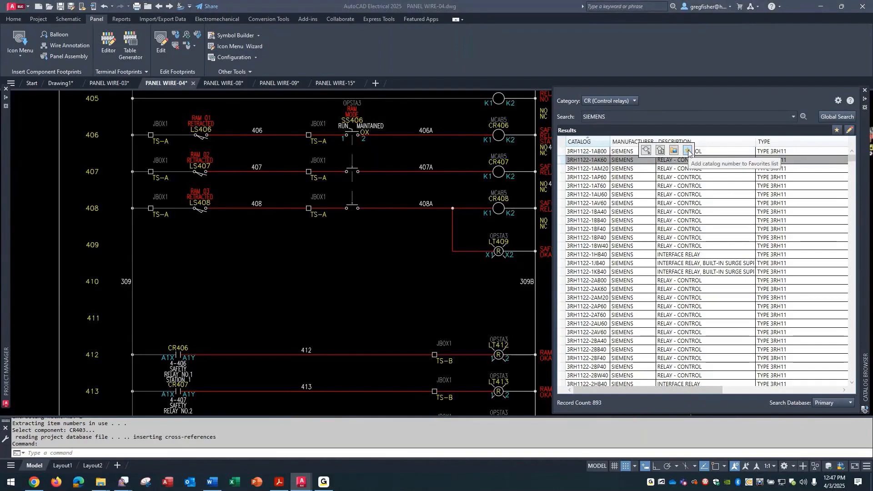
pyautogui.moveTo(767, 152)
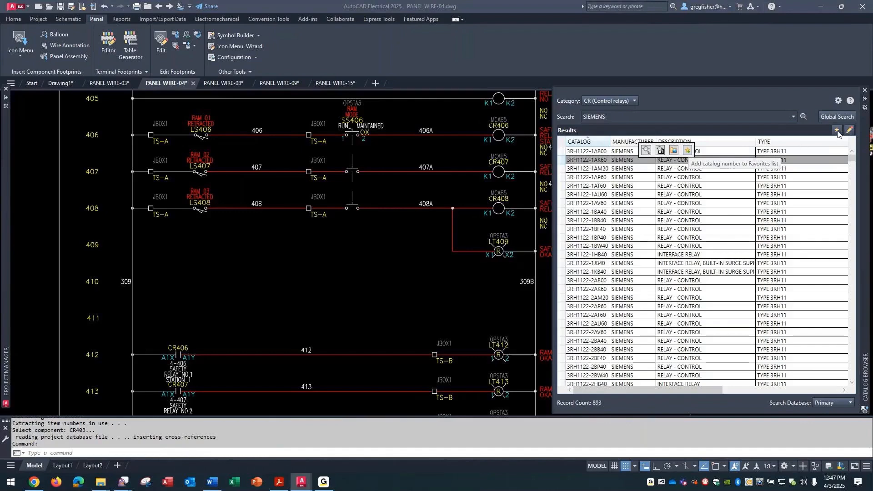
# Restore the Favorites list and insert the Siemens 3RH1122-1AB00 relay coil favorite
pyautogui.click(837, 131)
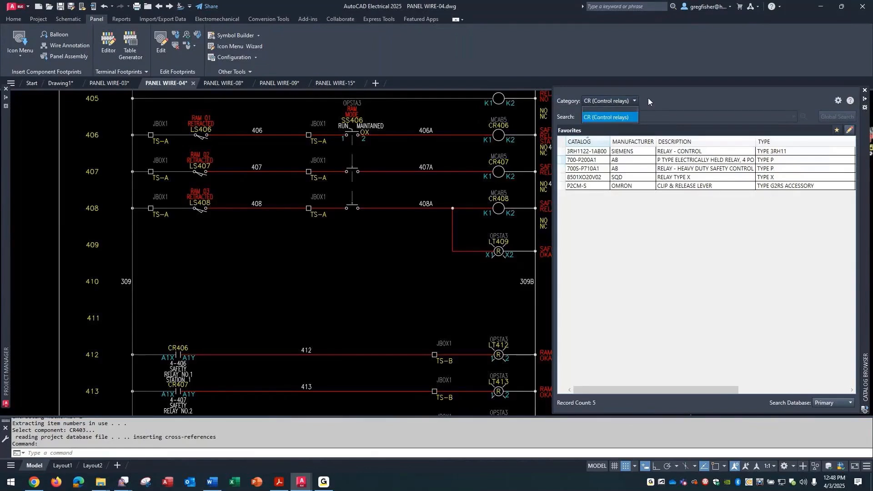
pyautogui.write('SIEMENS')
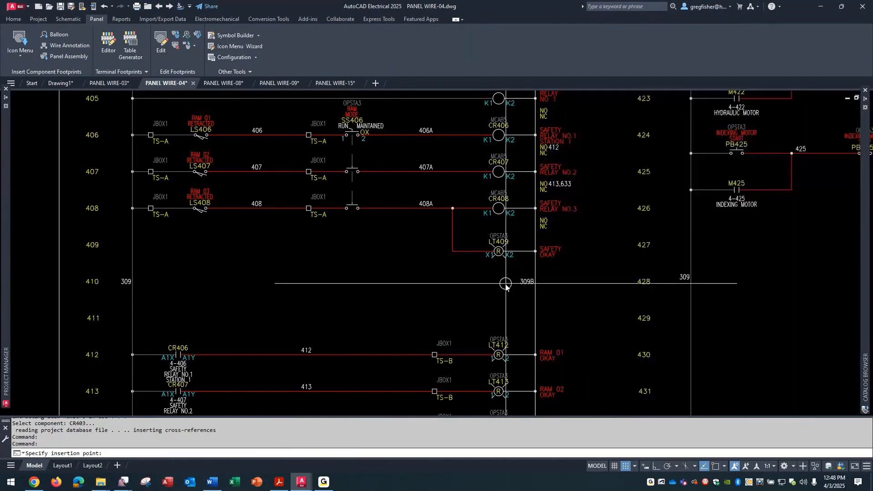
# Place the coil on rung 410, then cancel the CR410 Insert/Edit Component dialog
pyautogui.click(500, 292)
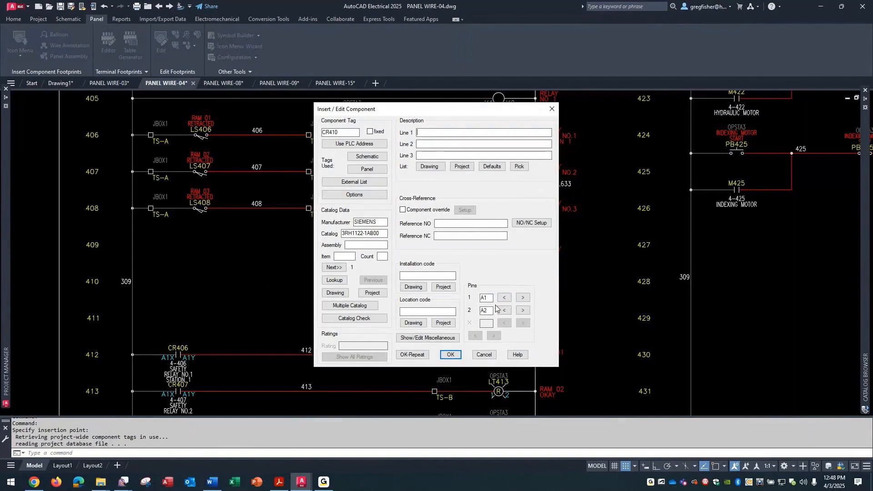
pyautogui.moveTo(406, 243)
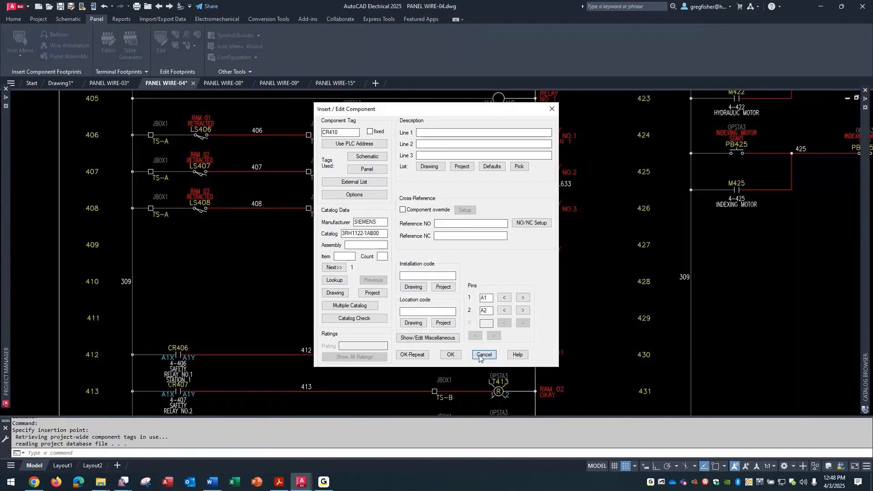
pyautogui.click(484, 354)
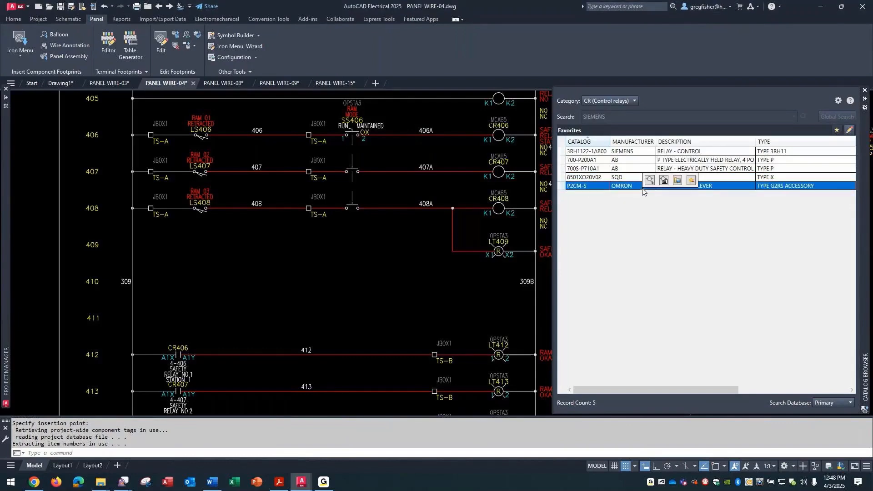
pyautogui.moveTo(636, 187)
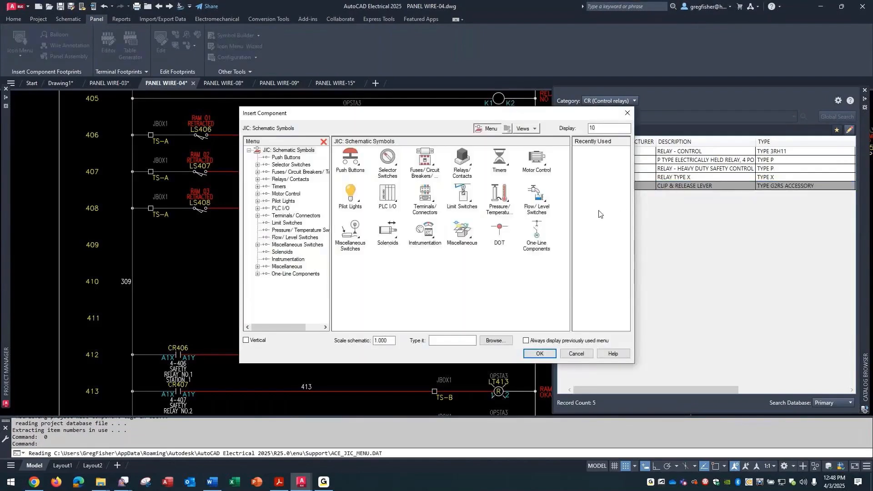
pyautogui.moveTo(595, 219)
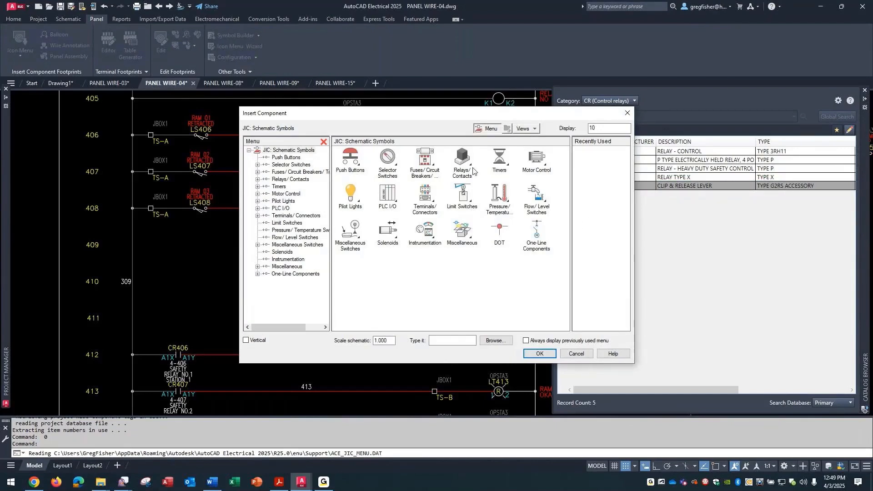
# Choose the JIC Relay Coil symbol under Relays/Contacts for the Omron P2CM-S favorite
pyautogui.click(461, 161)
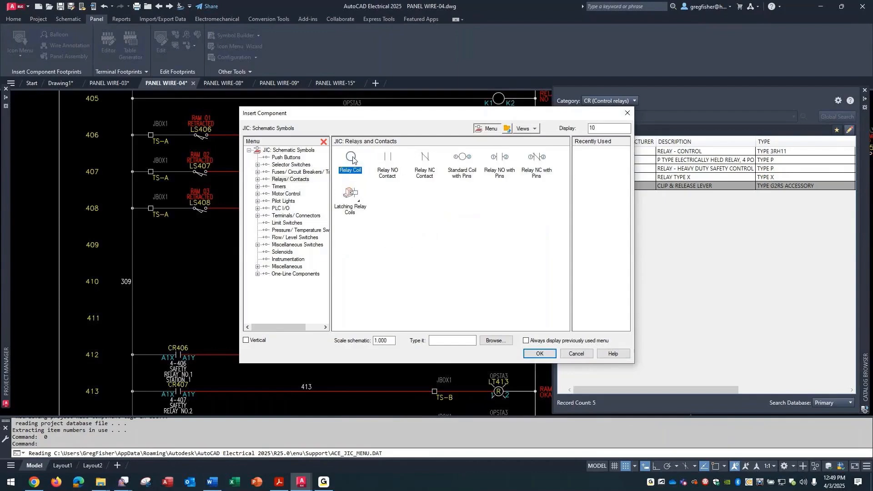
pyautogui.click(538, 354)
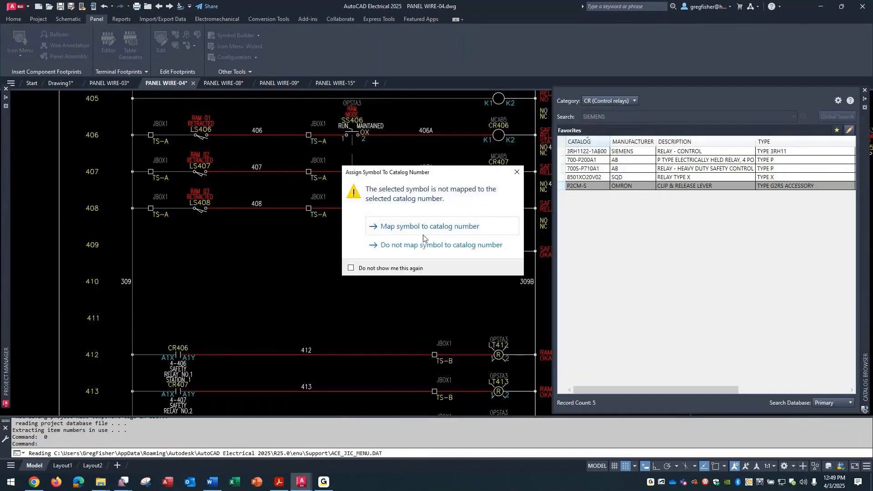
pyautogui.moveTo(439, 245)
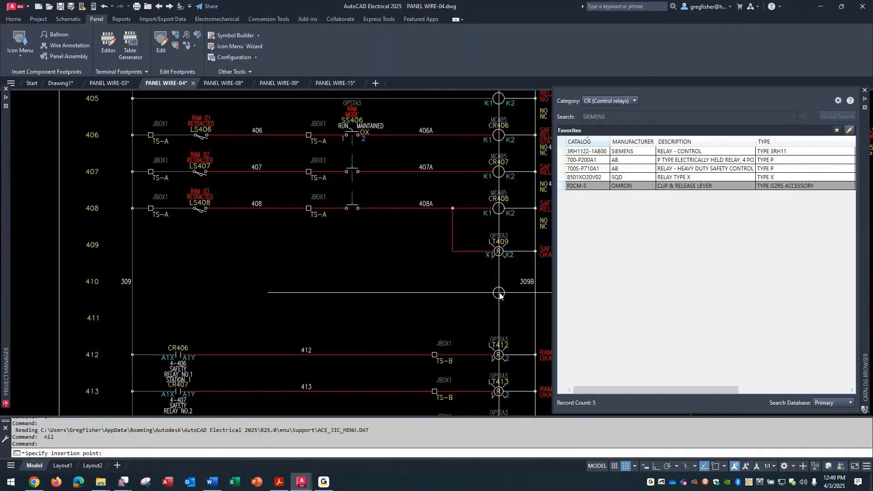
# Map the symbol to the catalog number and insert coil CR410 on rung 410
pyautogui.click(498, 293)
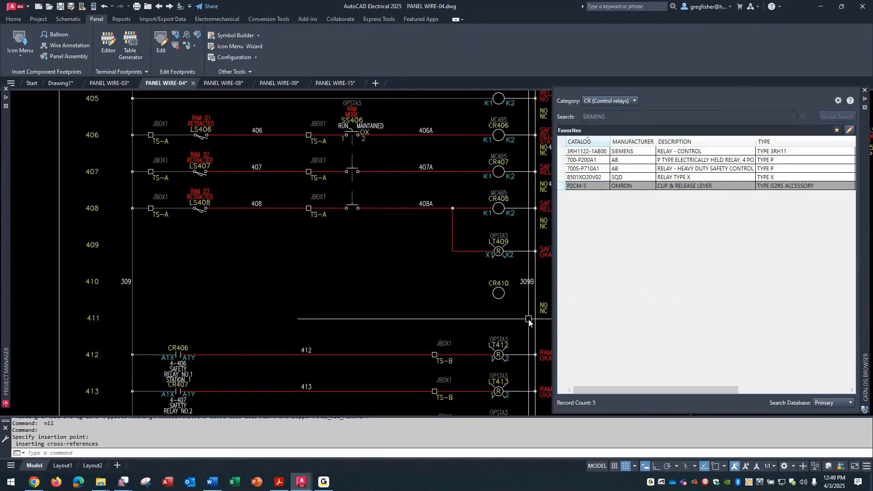
pyautogui.click(585, 186)
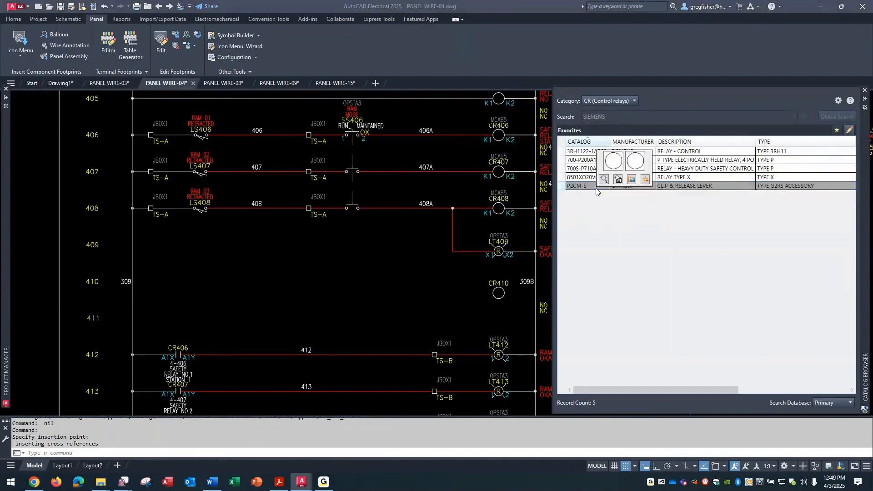
pyautogui.click(579, 186)
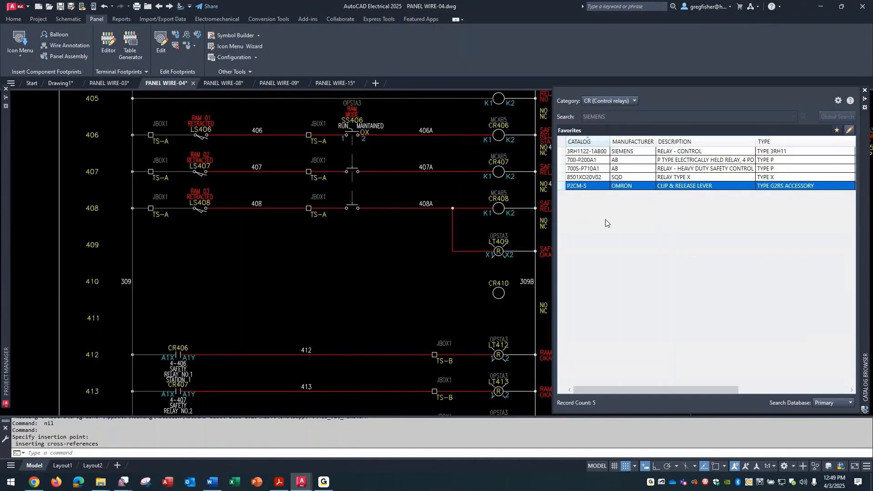
pyautogui.moveTo(606, 226)
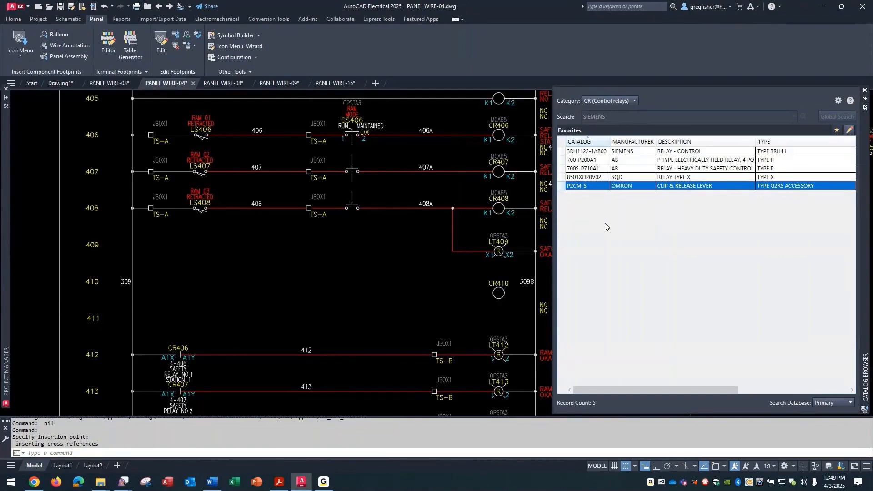